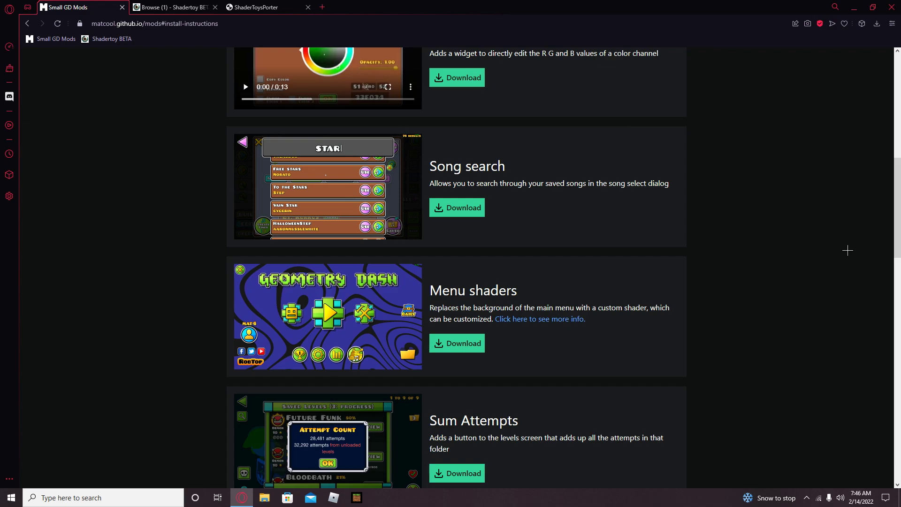
pyautogui.moveTo(786, 283)
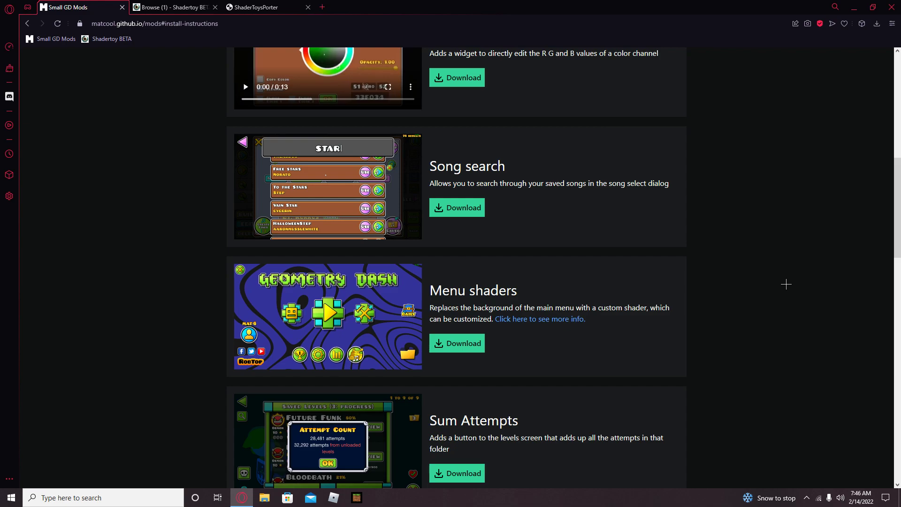
pyautogui.moveTo(191, 151)
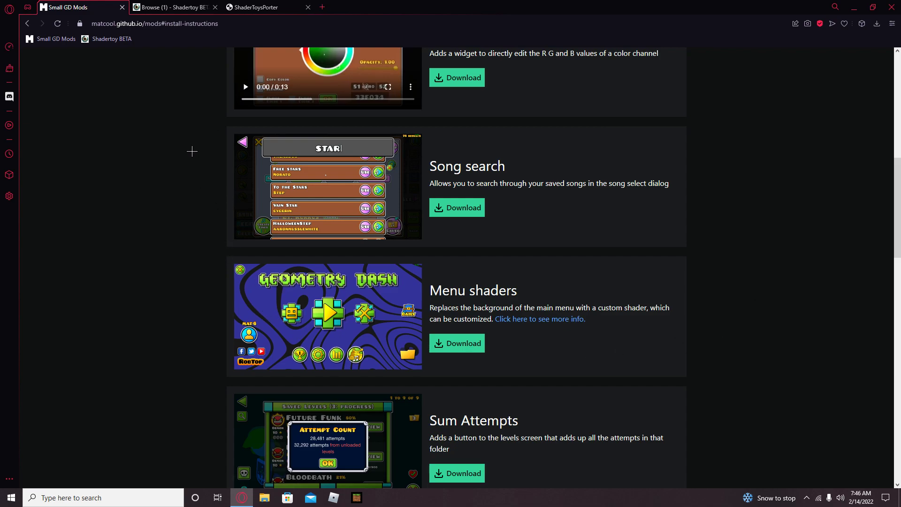
pyautogui.moveTo(165, 188)
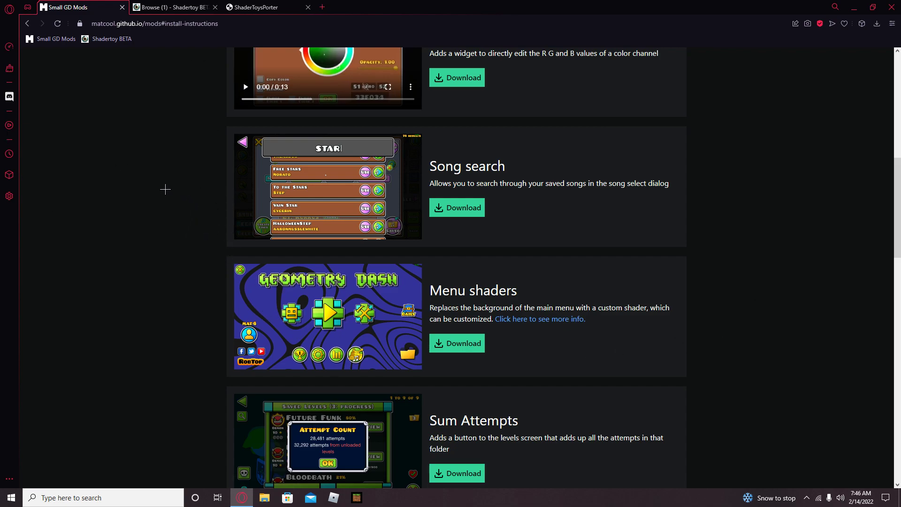
pyautogui.moveTo(462, 349)
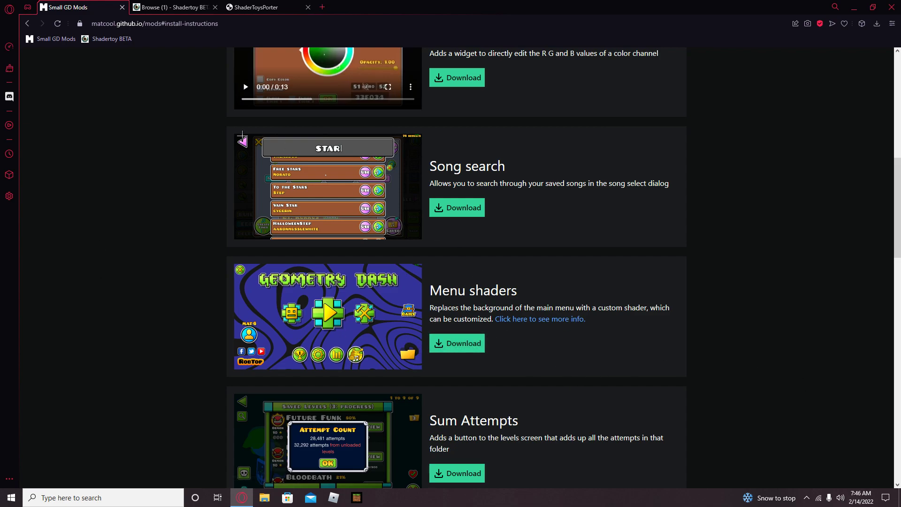
# Launch File Explorer from the taskbar after scrolling the browser page.
pyautogui.click(170, 24)
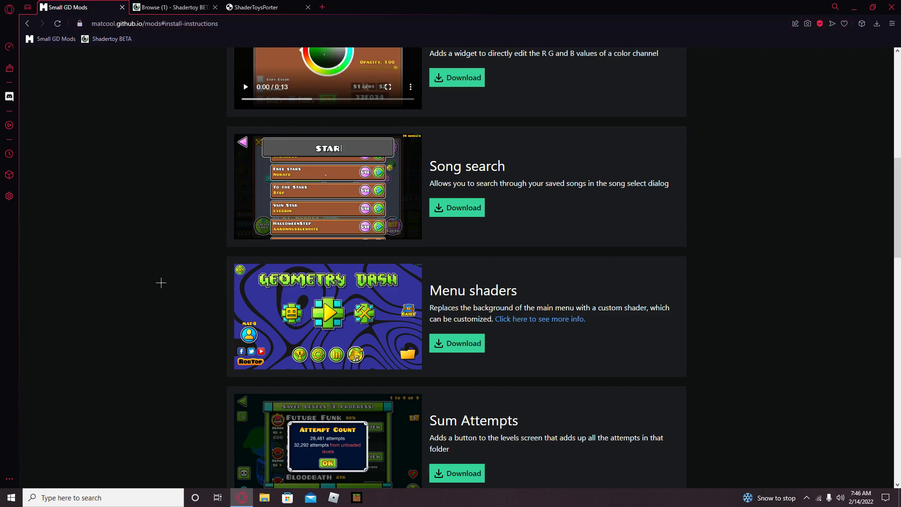
pyautogui.moveTo(163, 123)
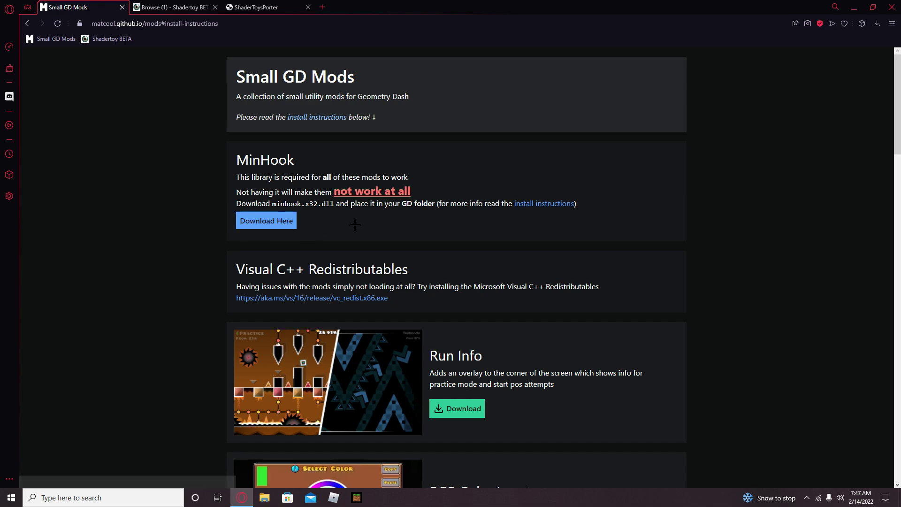
pyautogui.moveTo(266, 221)
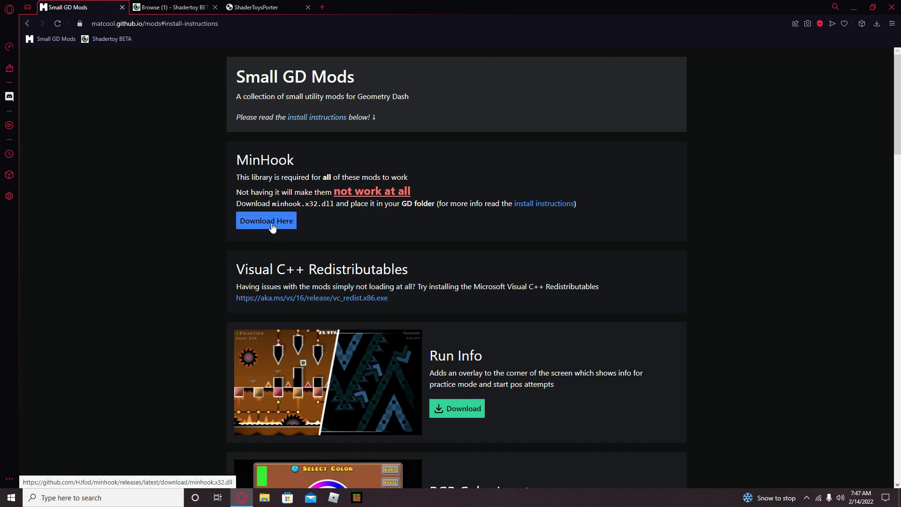
pyautogui.moveTo(244, 190)
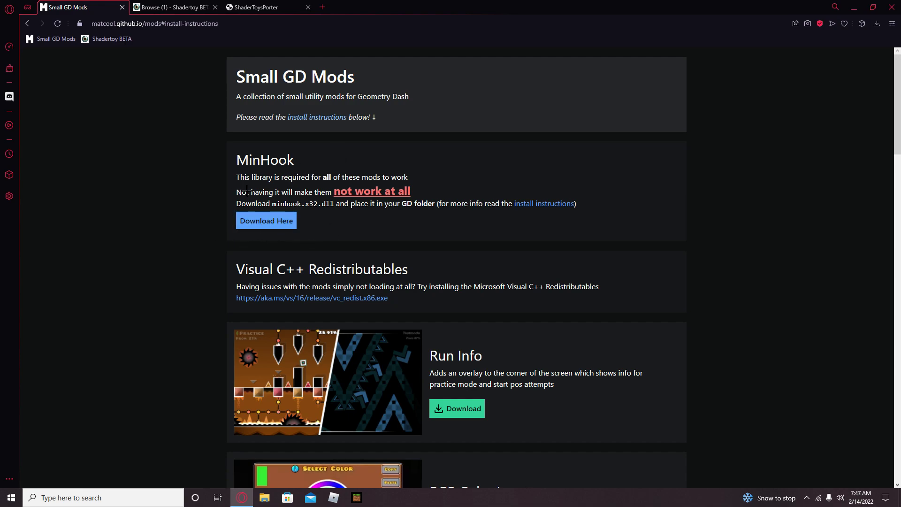
pyautogui.moveTo(393, 219)
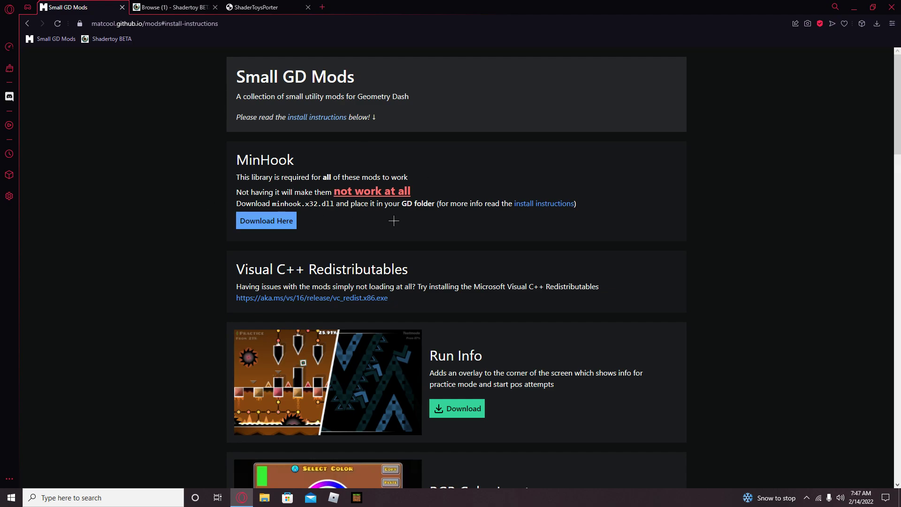
pyautogui.moveTo(340, 145)
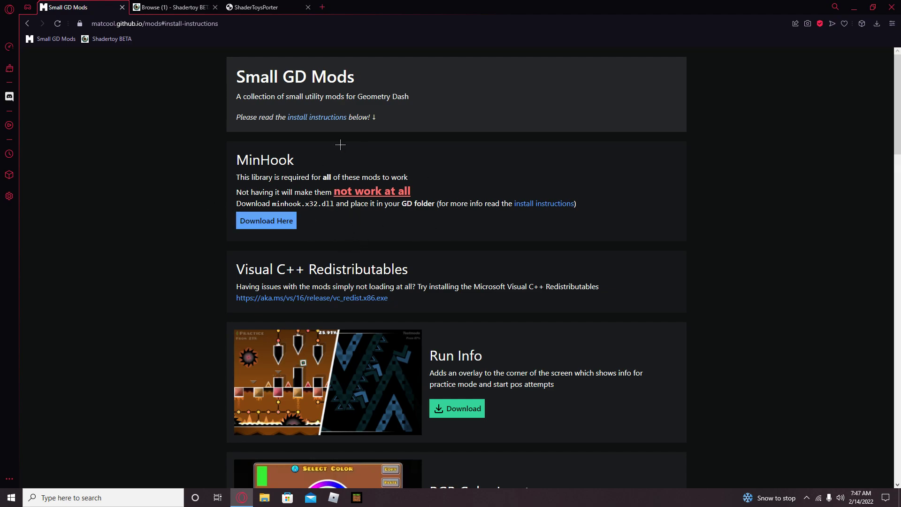
pyautogui.scroll(-3)
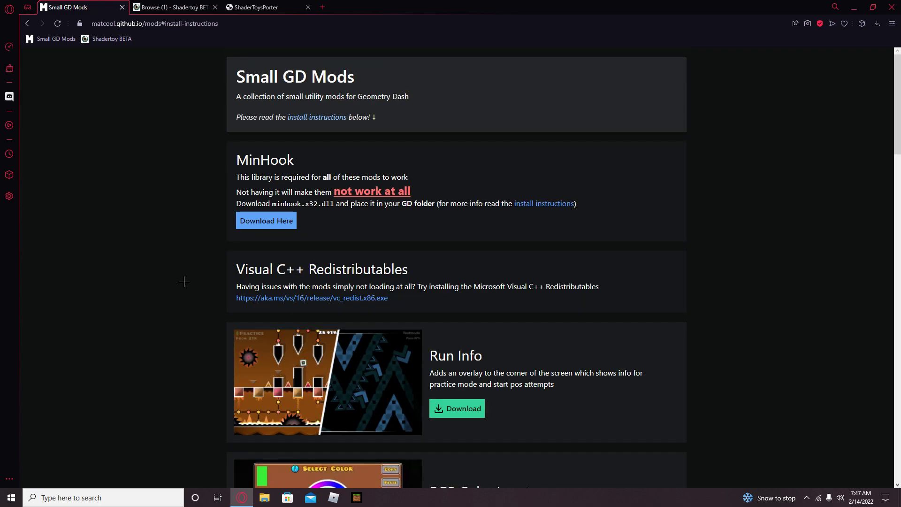
pyautogui.moveTo(265, 441)
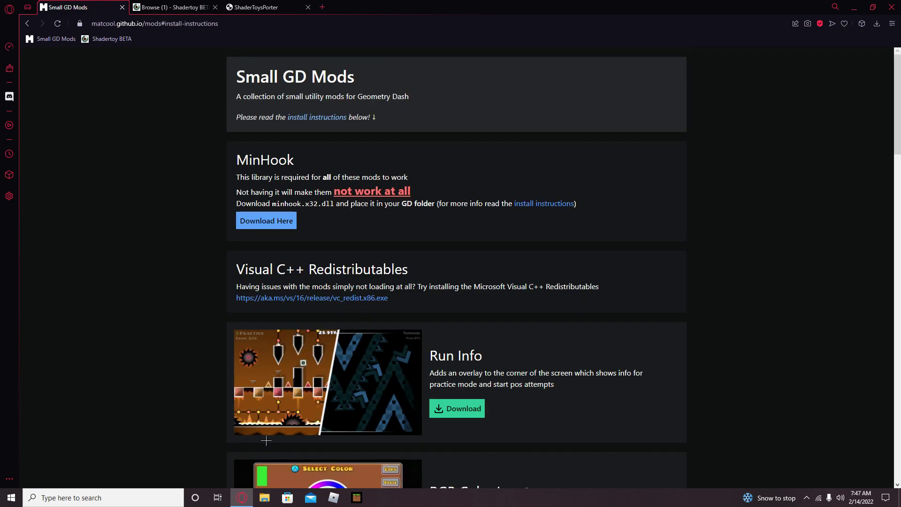
pyautogui.click(263, 497)
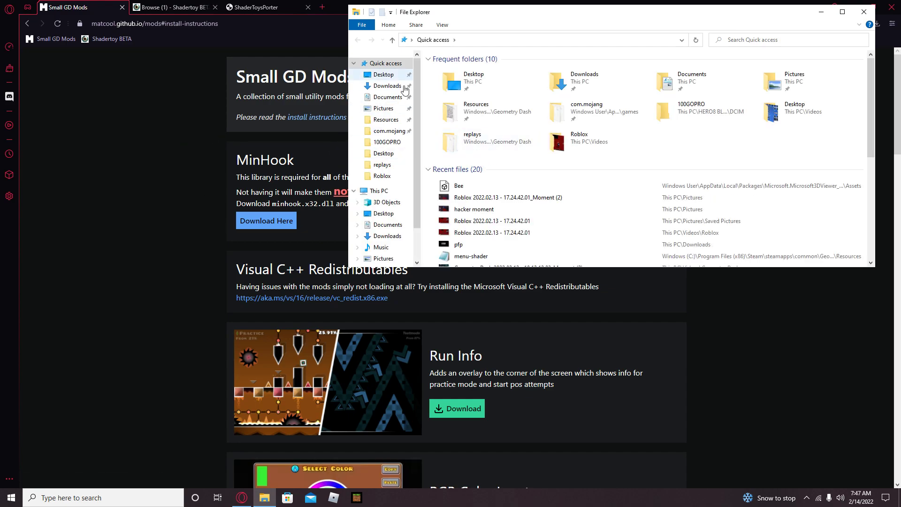
pyautogui.moveTo(382, 165)
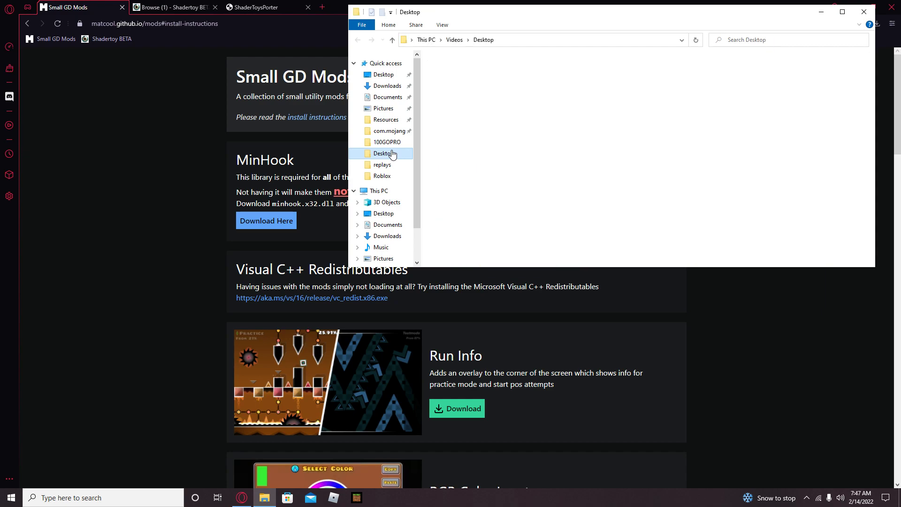
# Browse This PC > Windows (C:) > Program Files (x86) > Steam > steamapps > common > Geometry Dash.
pyautogui.click(441, 39)
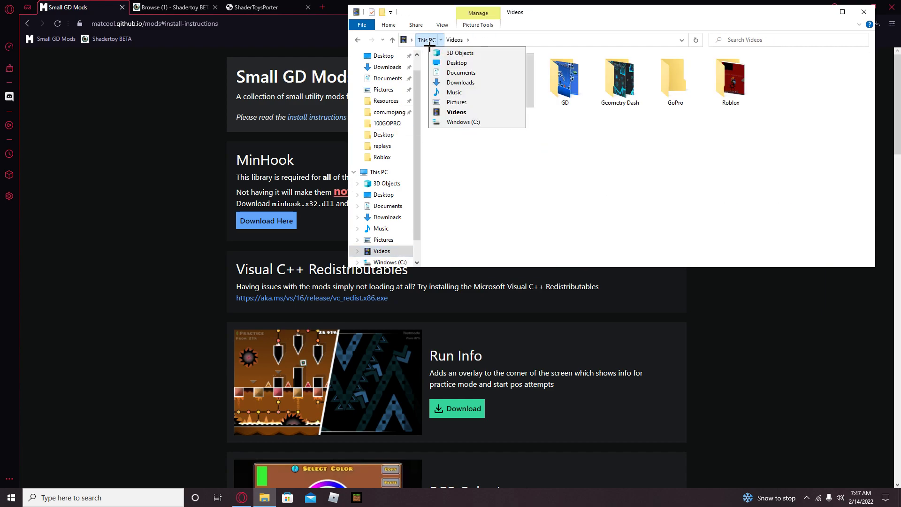
pyautogui.click(462, 121)
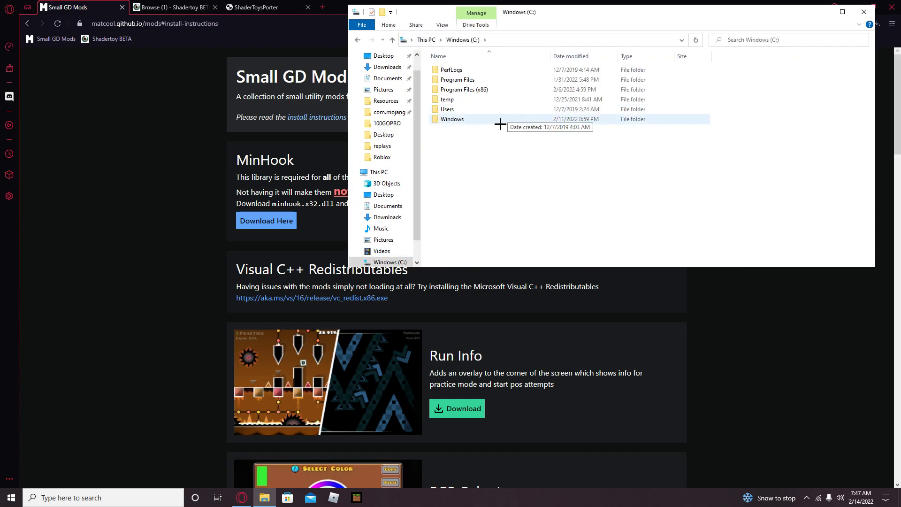
pyautogui.doubleClick(464, 90)
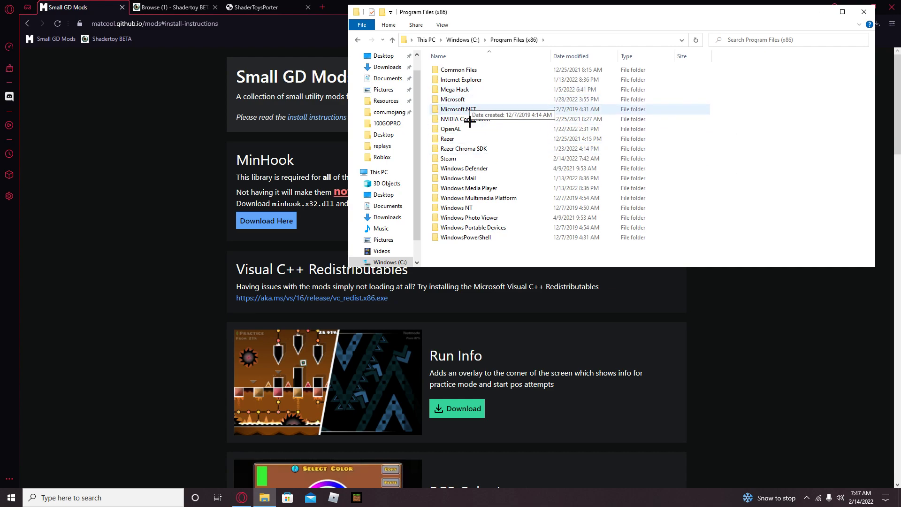
pyautogui.doubleClick(448, 158)
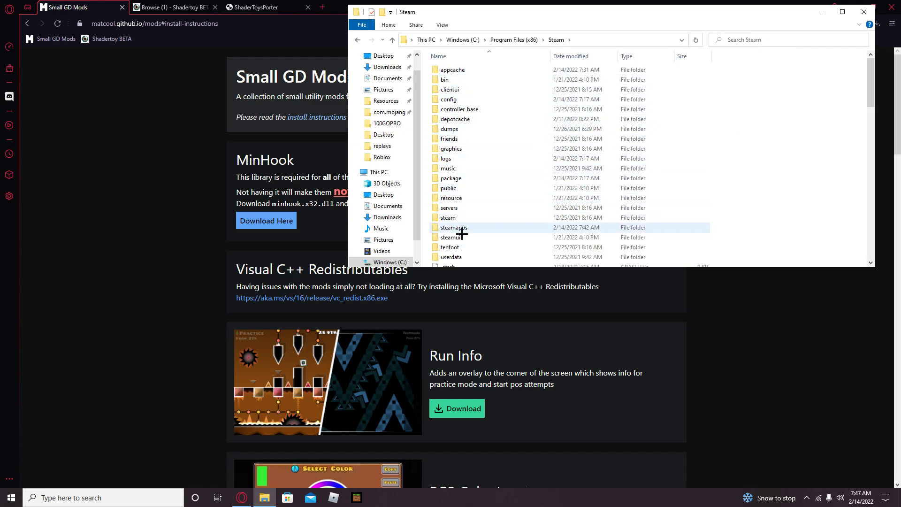
pyautogui.doubleClick(453, 227)
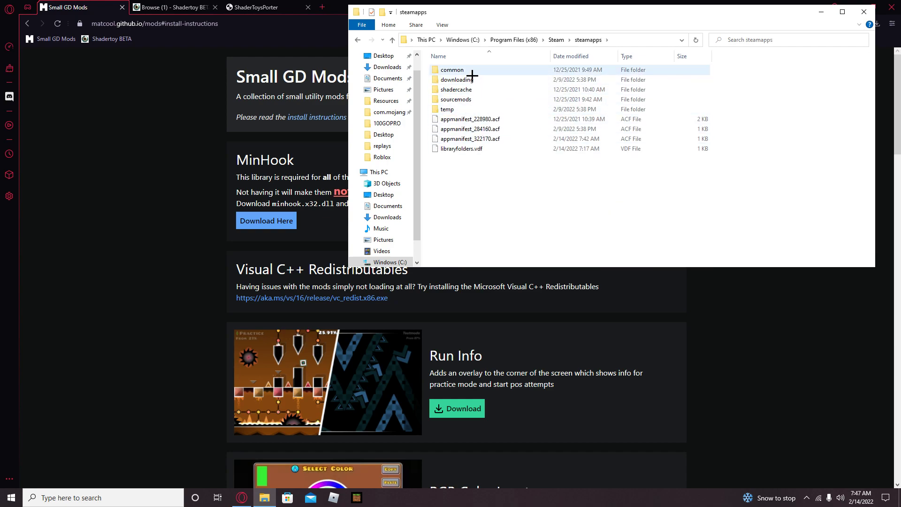
pyautogui.doubleClick(451, 69)
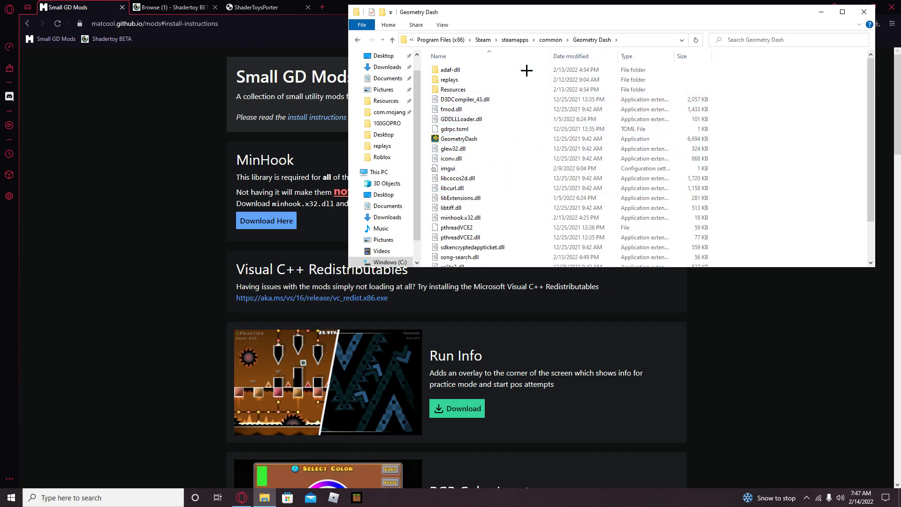
pyautogui.doubleClick(450, 69)
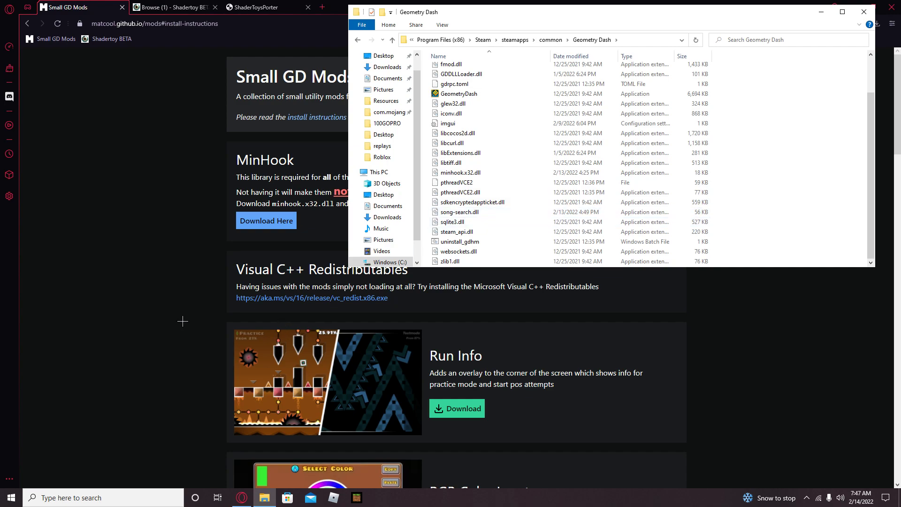
pyautogui.moveTo(147, 285)
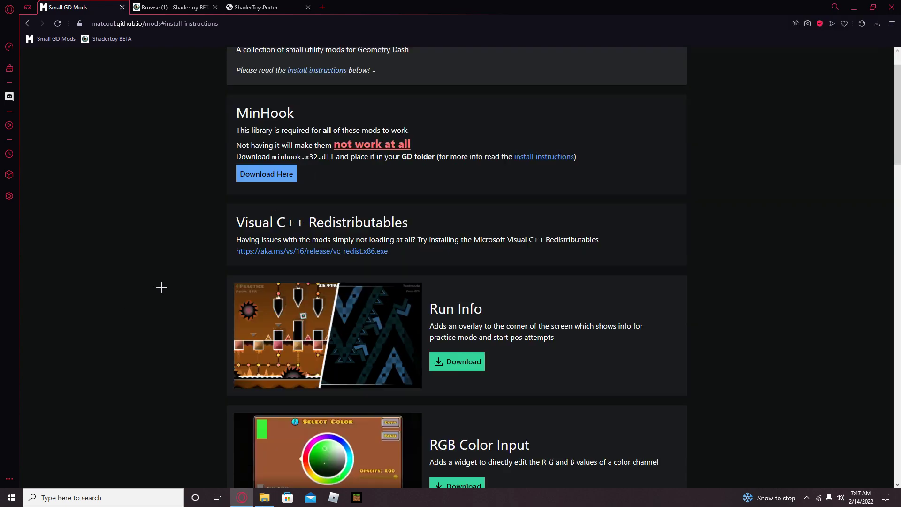
# Leave the Small GD Mods page for the Shadertoy browse tab.
pyautogui.scroll(-3)
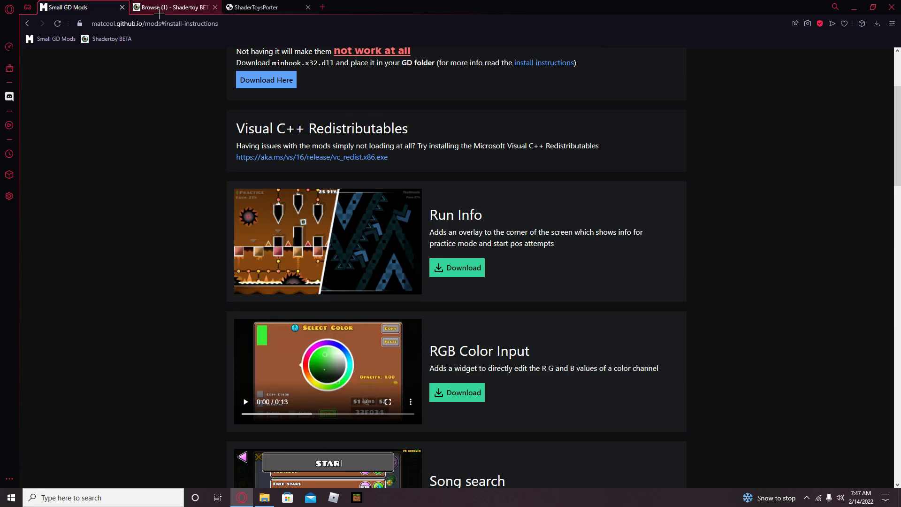
pyautogui.click(172, 7)
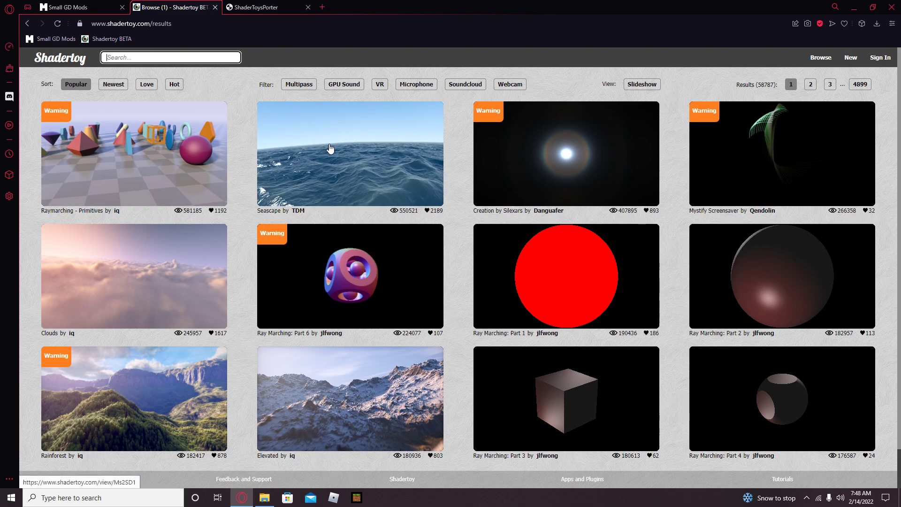
pyautogui.click(349, 153)
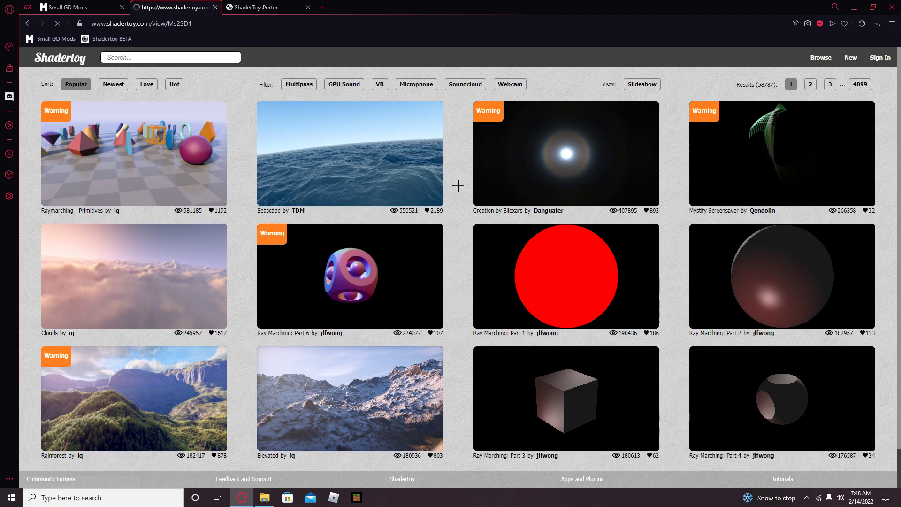
pyautogui.click(349, 153)
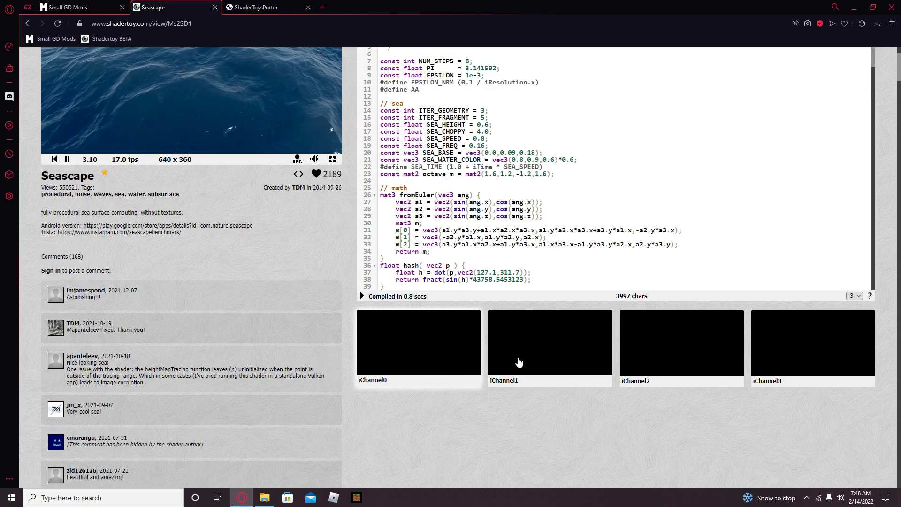
pyautogui.scroll(-3)
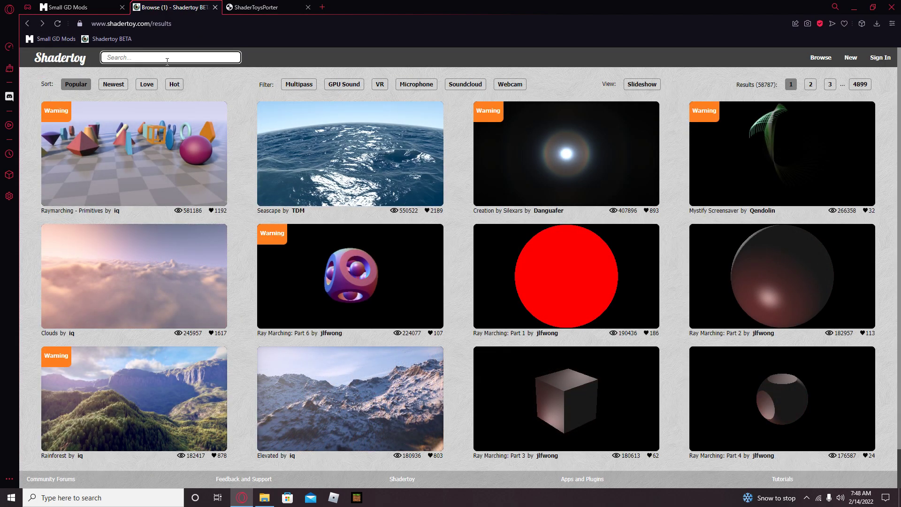
# Search Shadertoy for 'pretty h' and open the Pretty Hip shader.
pyautogui.click(170, 57)
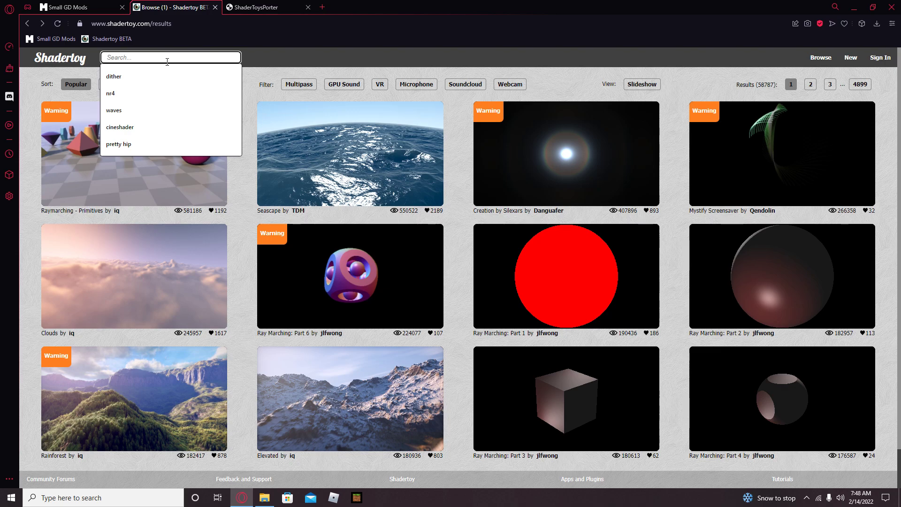
pyautogui.write('pretty hip')
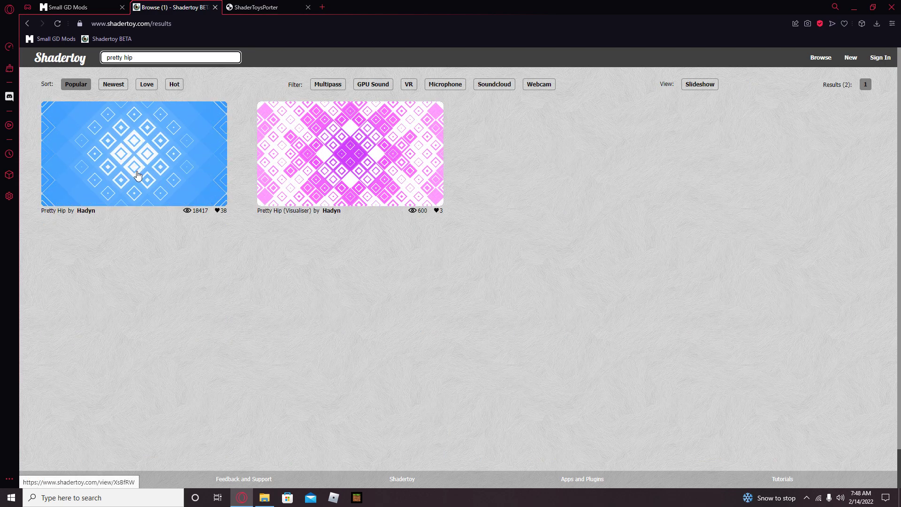
pyautogui.click(135, 153)
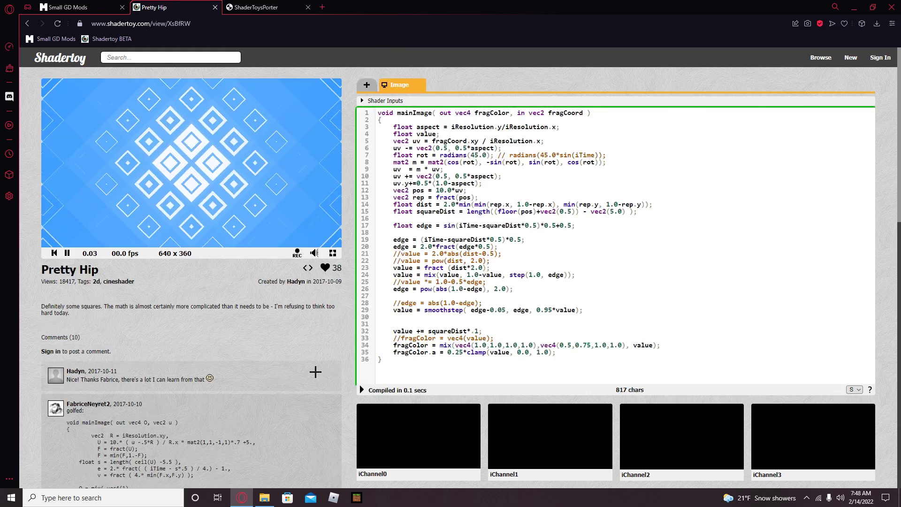
# Select all of the Pretty Hip shader code for copying.
pyautogui.click(65, 252)
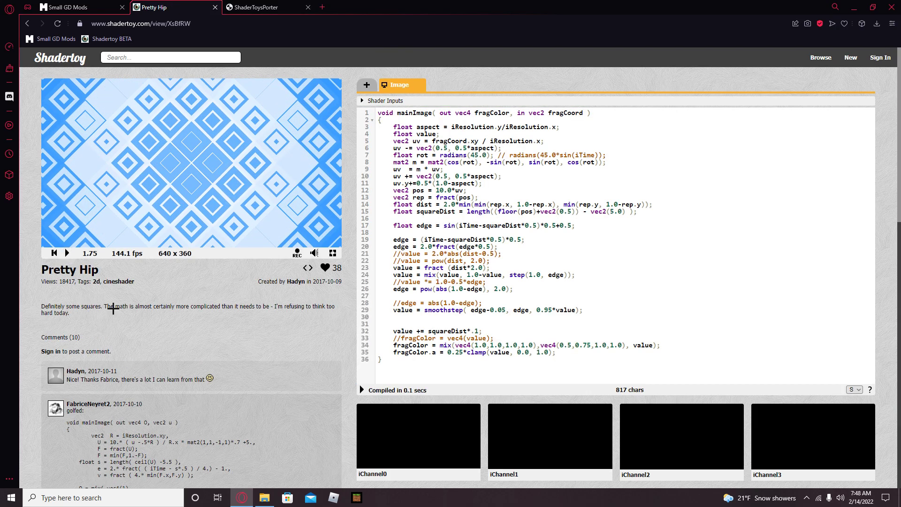
pyautogui.moveTo(517, 299)
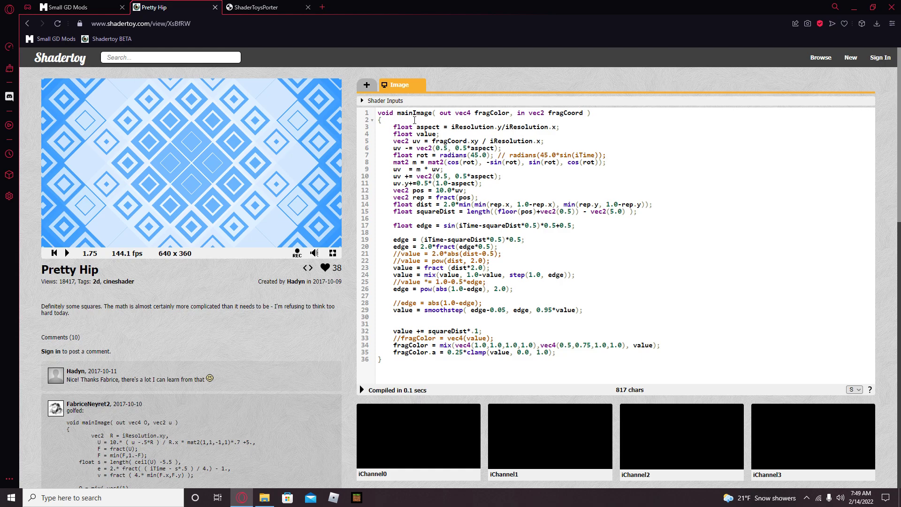
pyautogui.moveTo(390, 119)
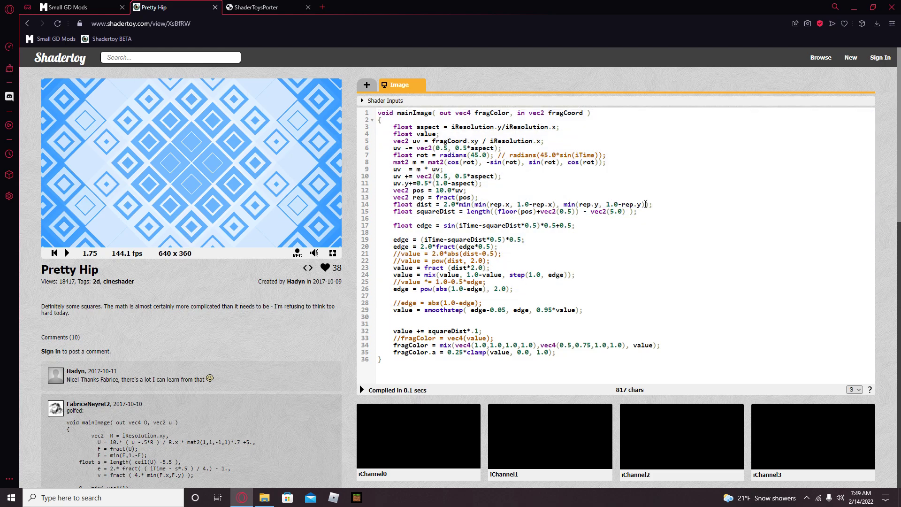
pyautogui.press('ctrl+a')
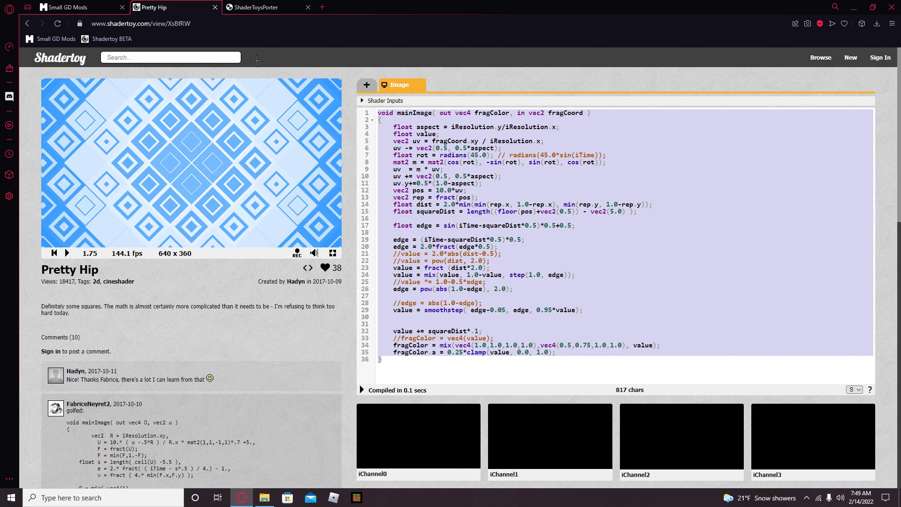
pyautogui.moveTo(259, 7)
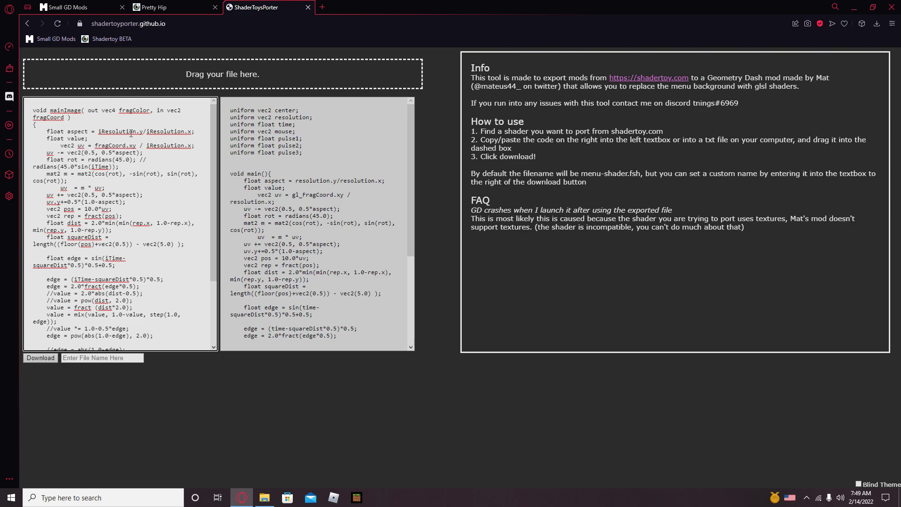
# Download the converted Pretty Hip shader as the menu-shader FSH file.
pyautogui.scroll(-3)
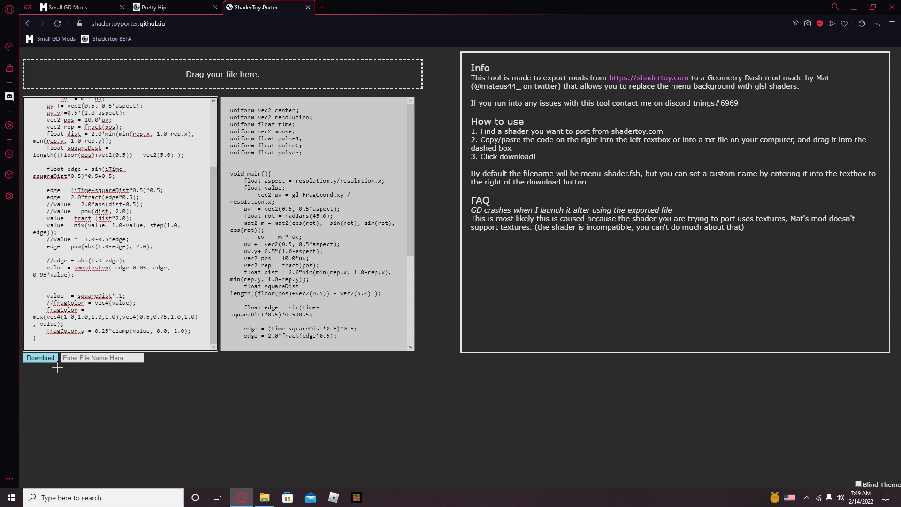
pyautogui.click(39, 357)
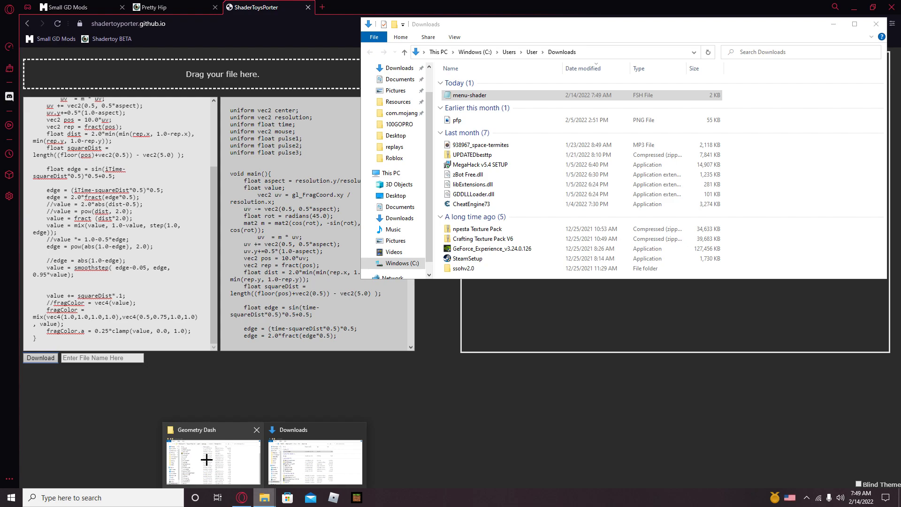
pyautogui.moveTo(228, 459)
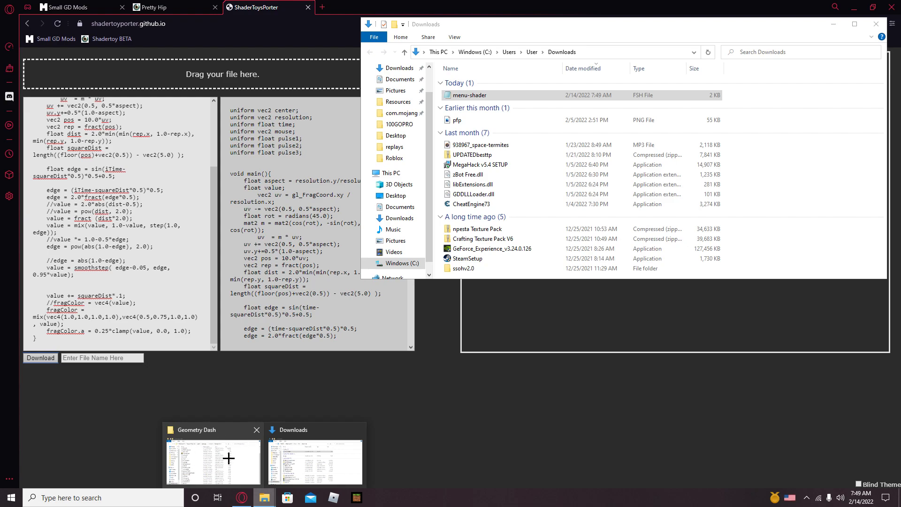
pyautogui.moveTo(730, 336)
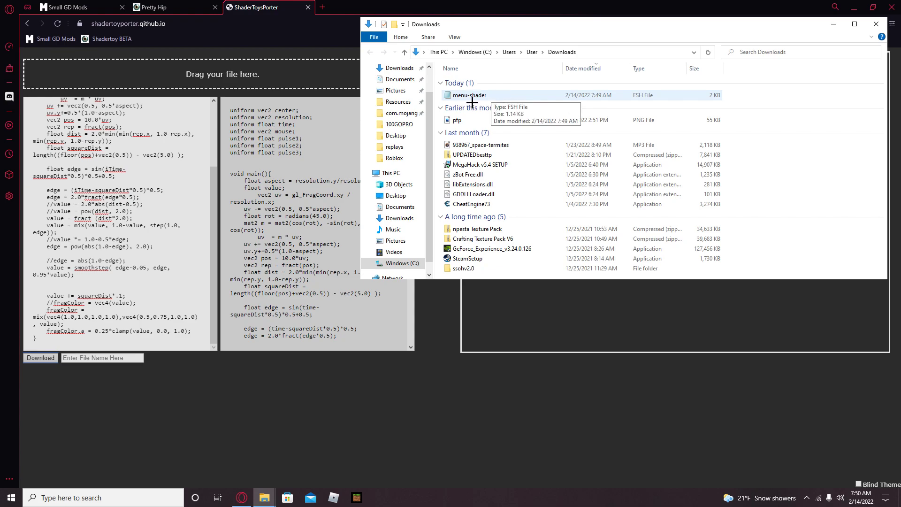
# Cut menu-shader from Downloads and bring up Windows search.
pyautogui.rightClick(470, 94)
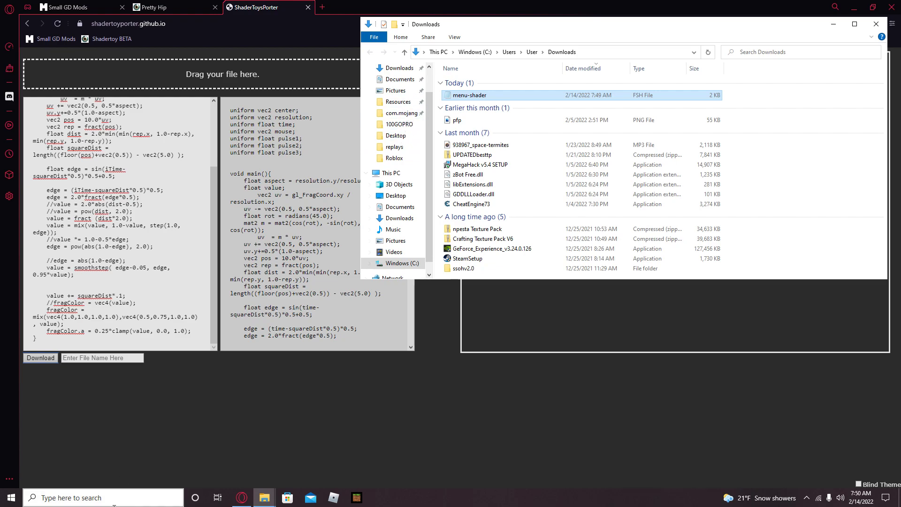
pyautogui.click(87, 497)
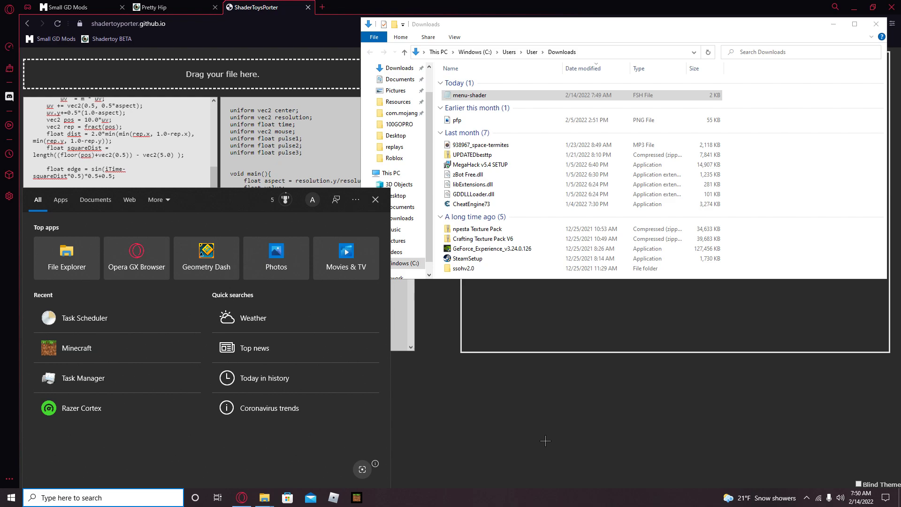
# Search for 'stea' and launch the Steam app.
pyautogui.write('stea')
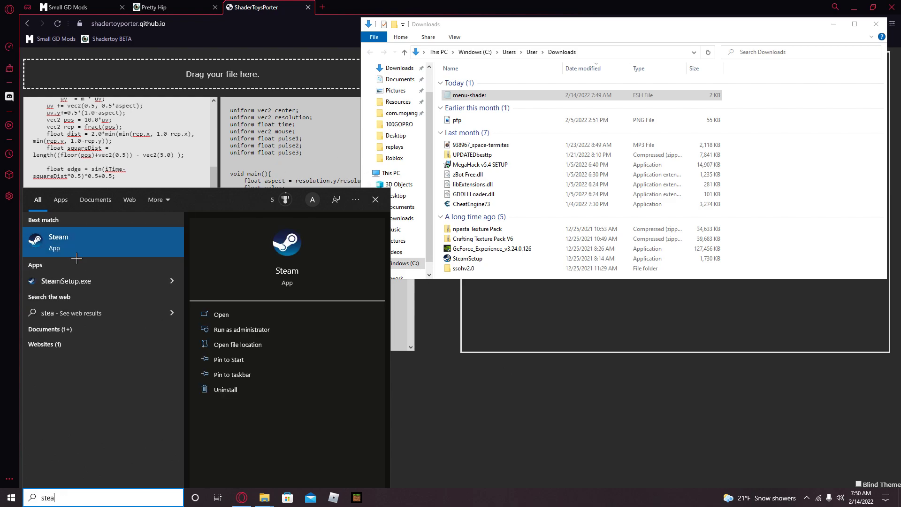
pyautogui.click(58, 238)
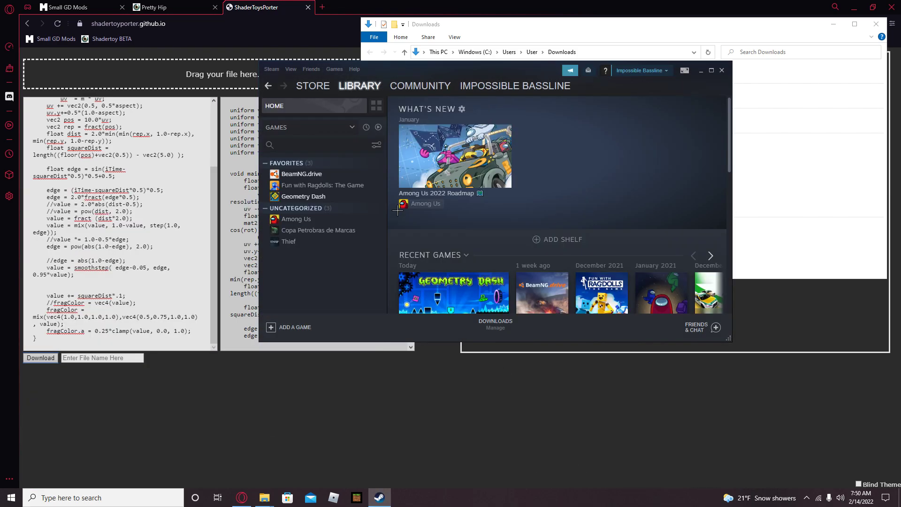
# Browse Geometry Dash's local files via Properties > Local Files > Browse.
pyautogui.rightClick(304, 196)
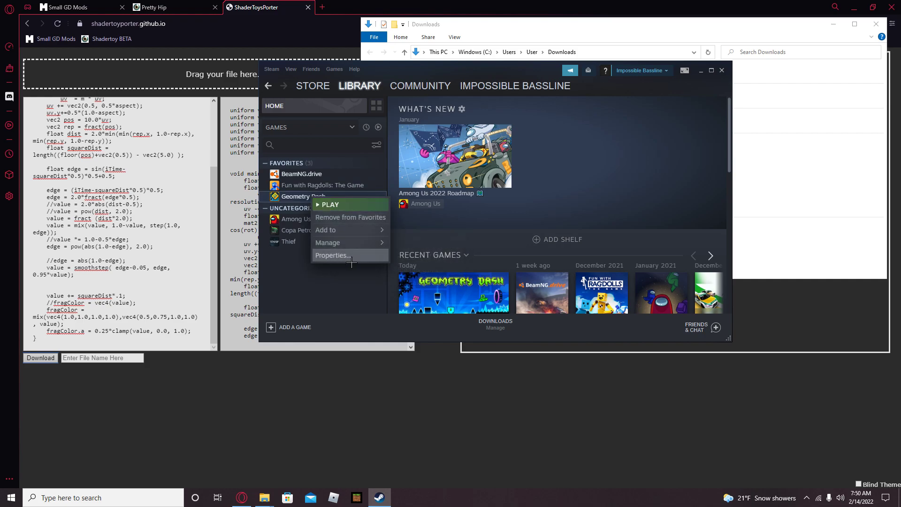
pyautogui.click(332, 256)
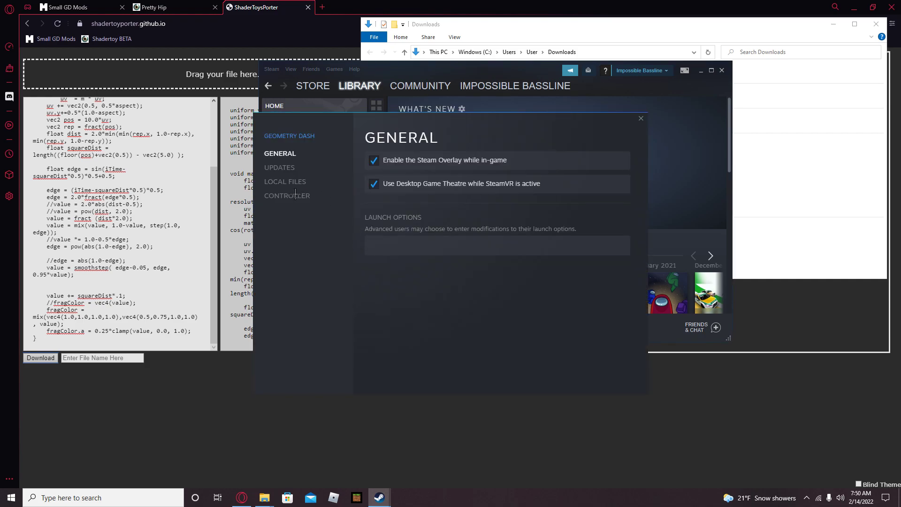
pyautogui.click(284, 181)
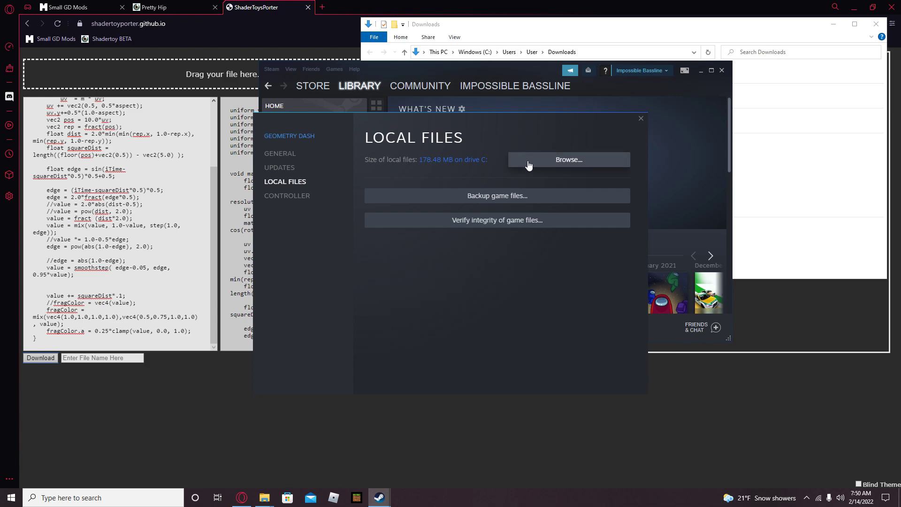
pyautogui.click(567, 159)
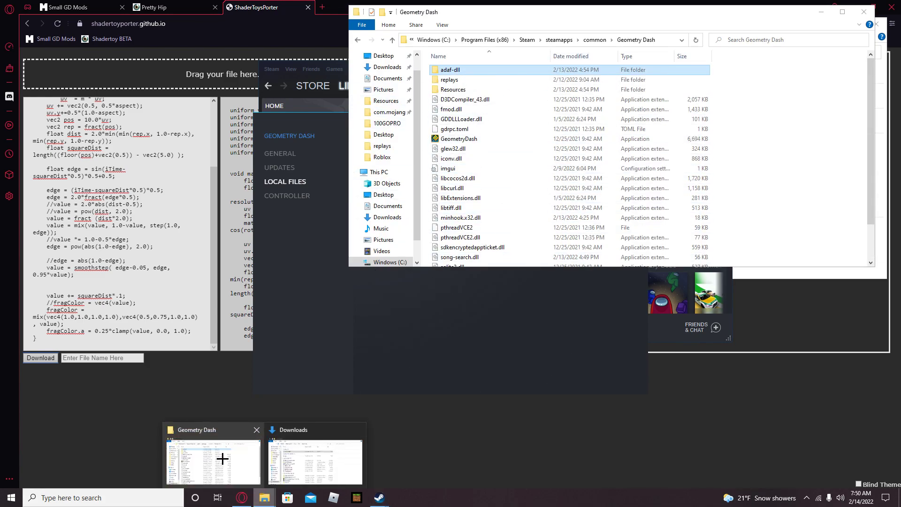
# Paste menu-shader into Resources, replacing the existing file, and close the window.
pyautogui.click(462, 119)
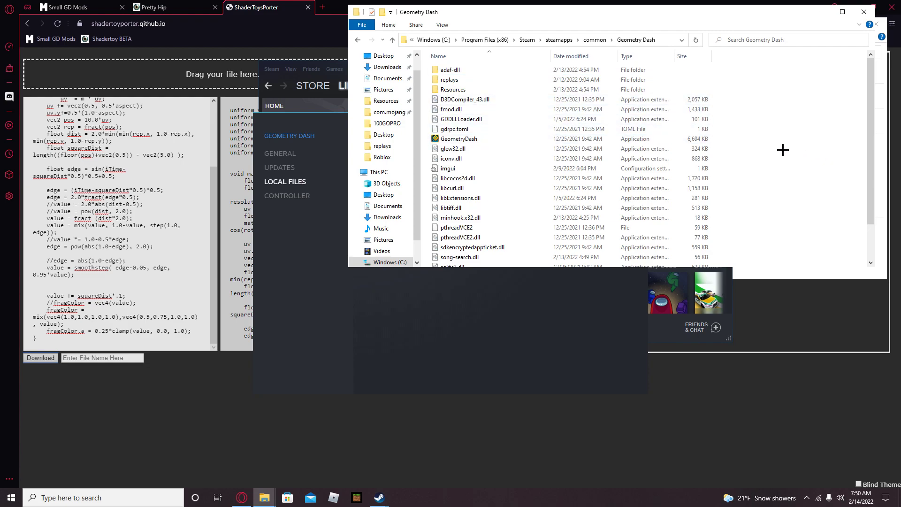
pyautogui.click(465, 99)
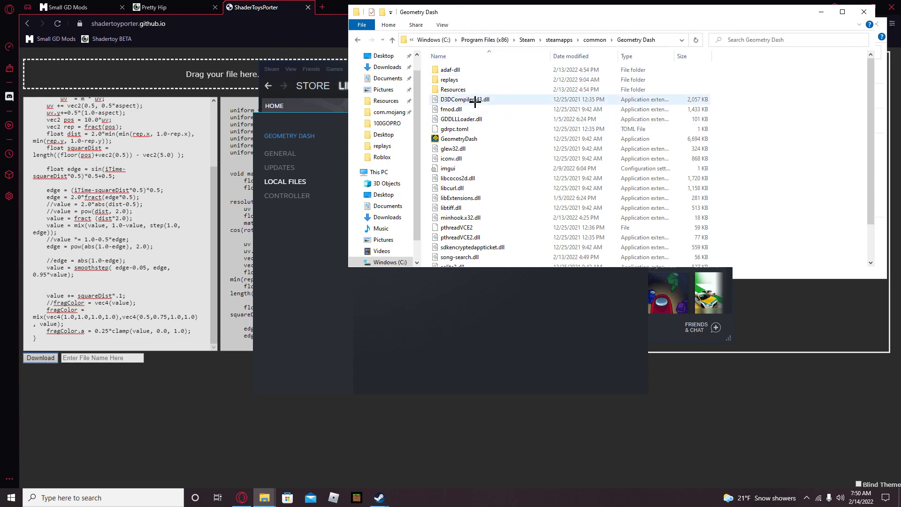
pyautogui.doubleClick(453, 89)
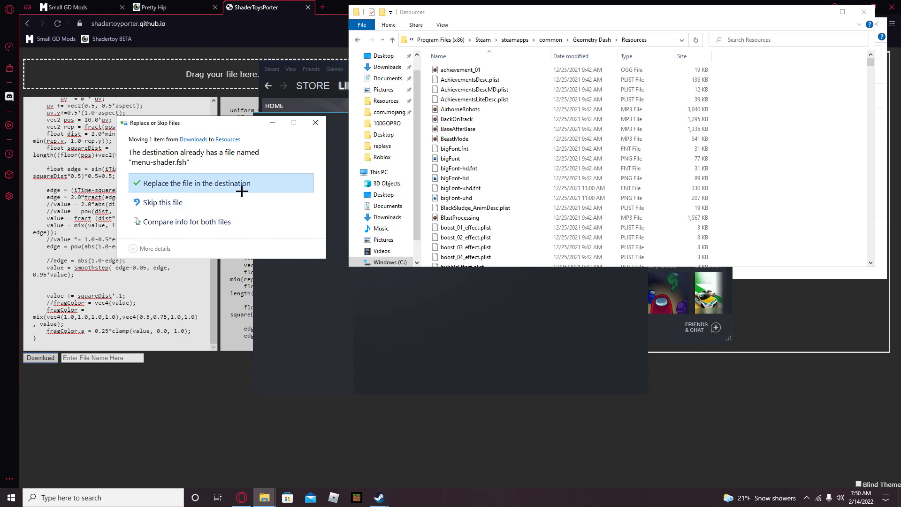
pyautogui.moveTo(293, 189)
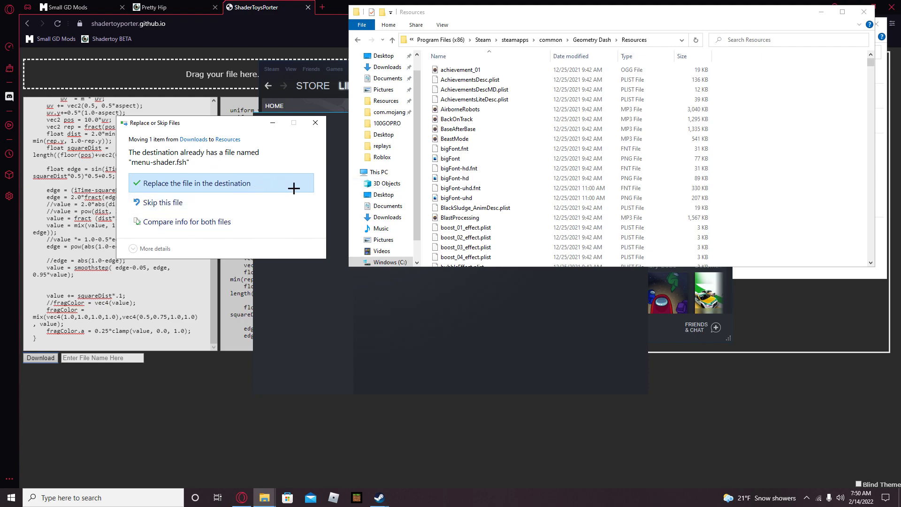
pyautogui.moveTo(208, 183)
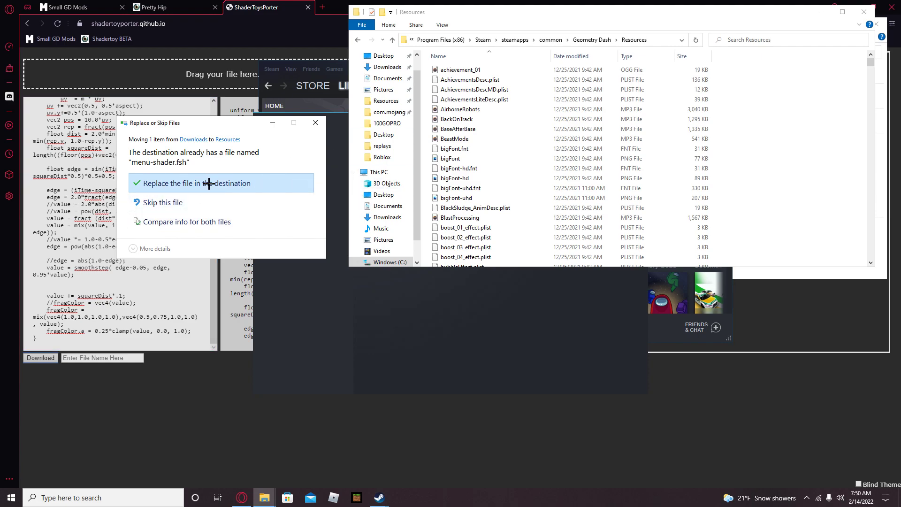
pyautogui.moveTo(167, 203)
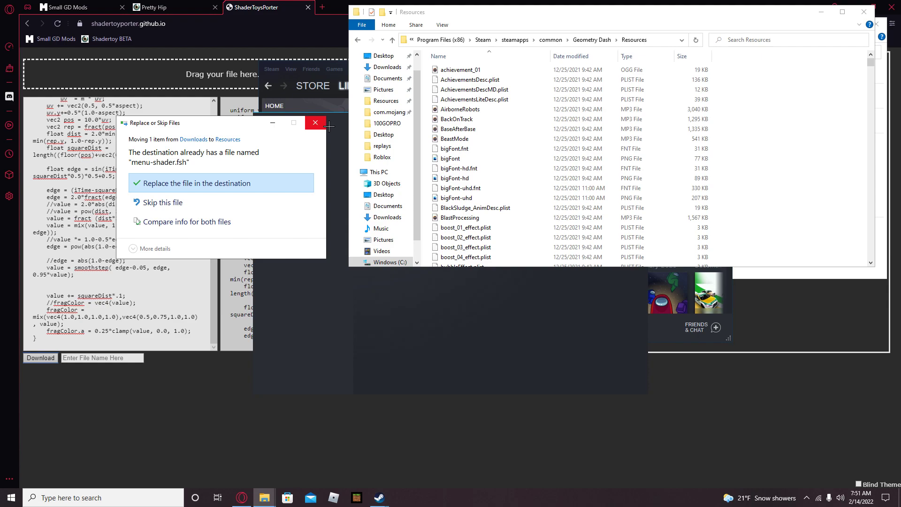
pyautogui.click(195, 183)
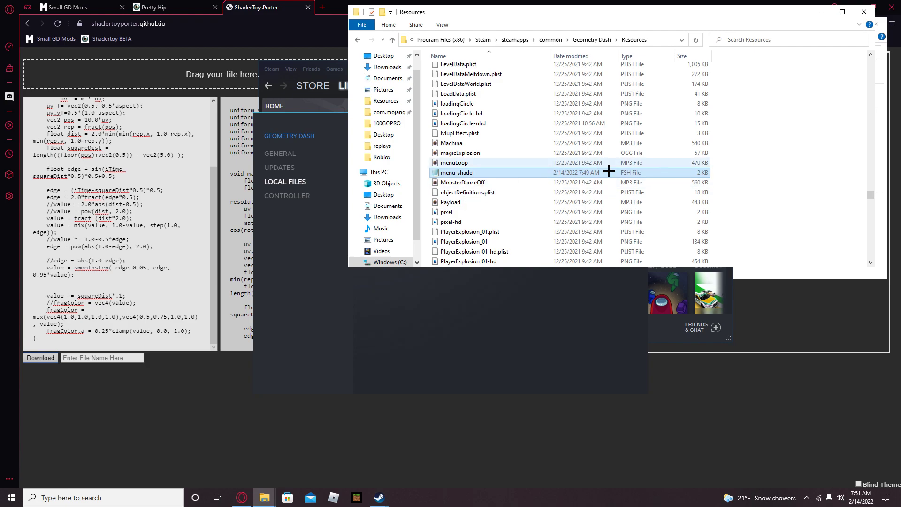
pyautogui.moveTo(540, 171)
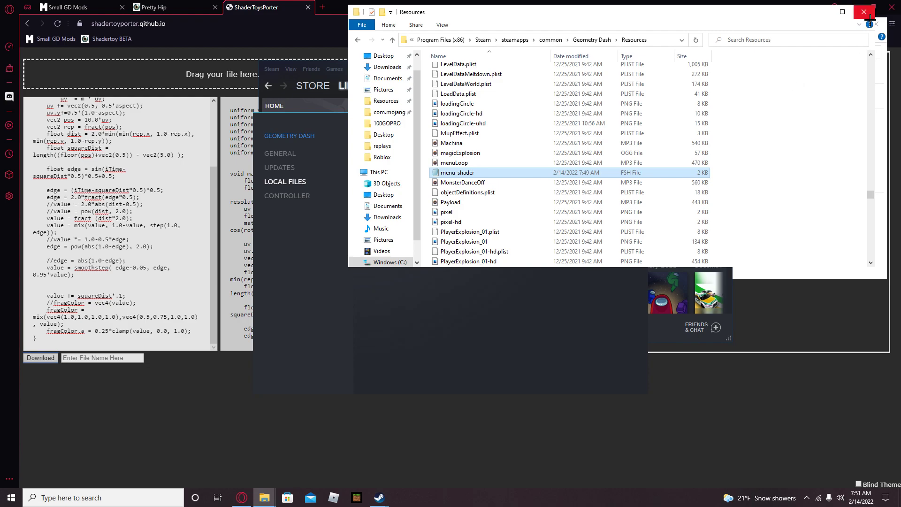
pyautogui.click(861, 12)
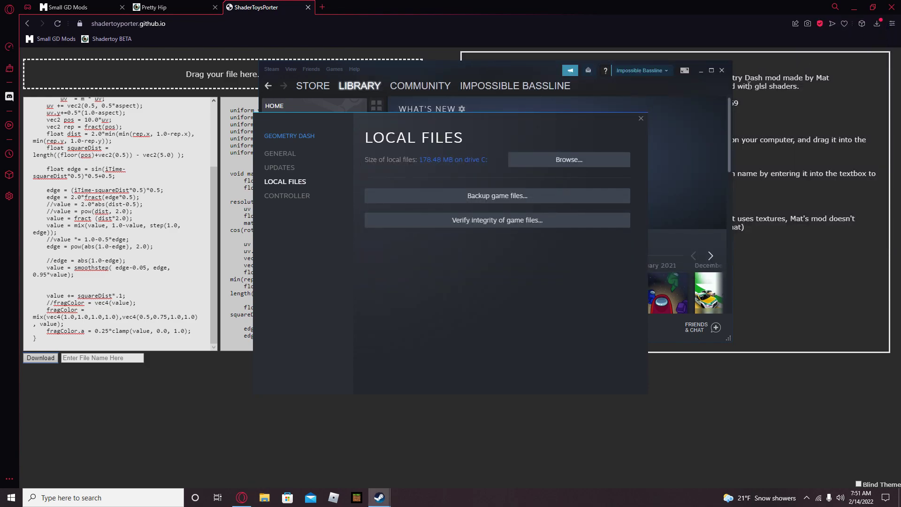
# Launch Geometry Dash from the desktop shortcut and dismiss the ZenithGMD popup.
pyautogui.click(639, 118)
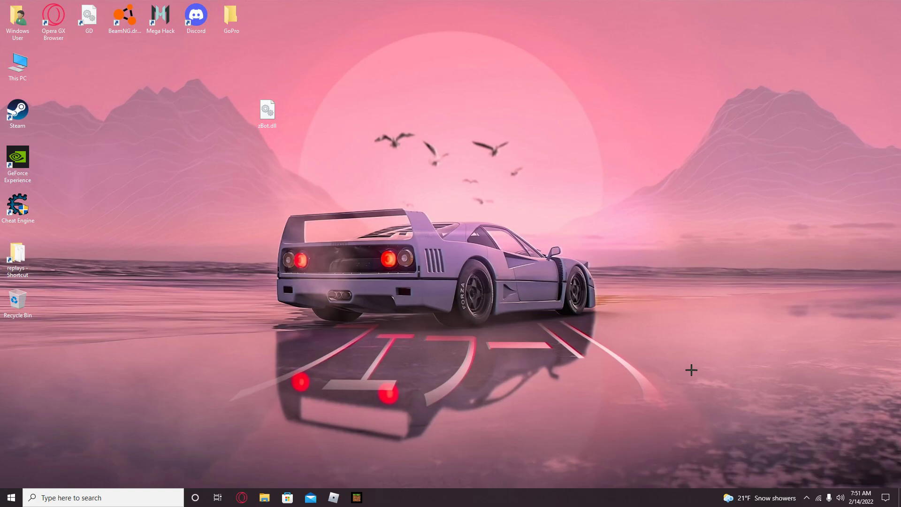
pyautogui.doubleClick(89, 17)
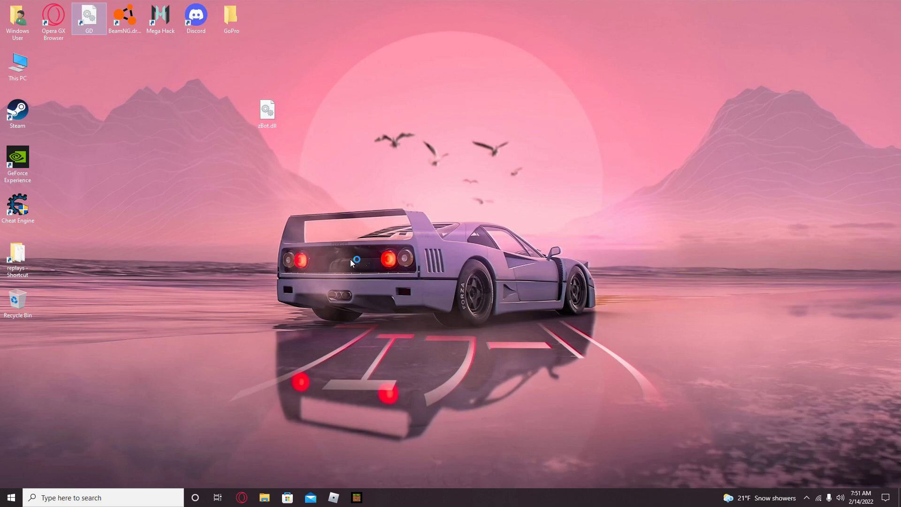
pyautogui.doubleClick(88, 14)
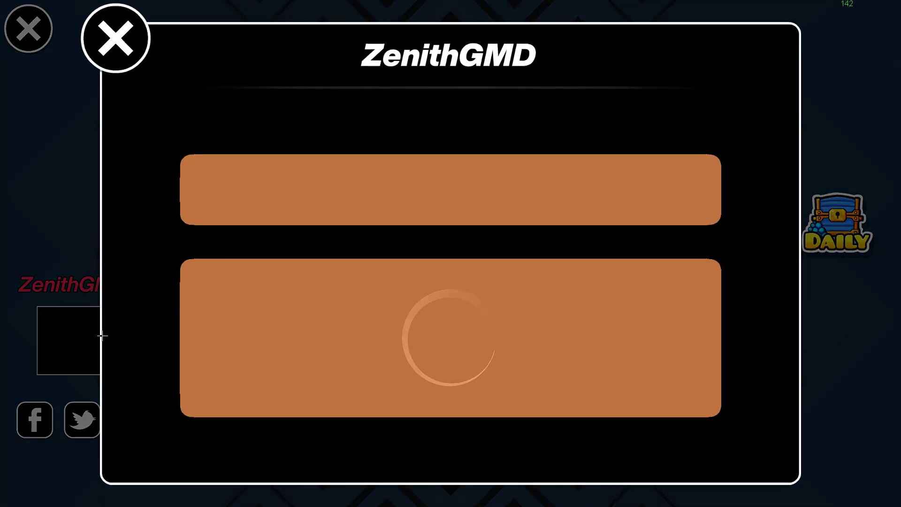
pyautogui.click(115, 37)
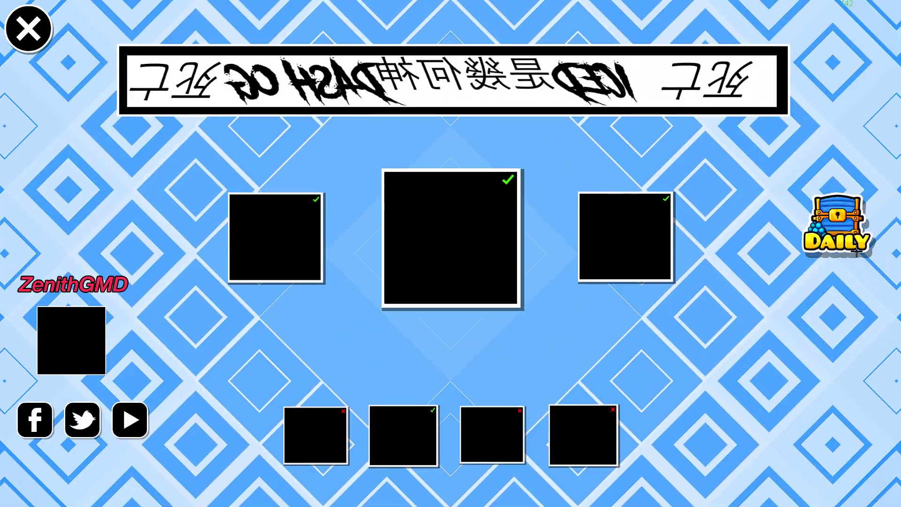